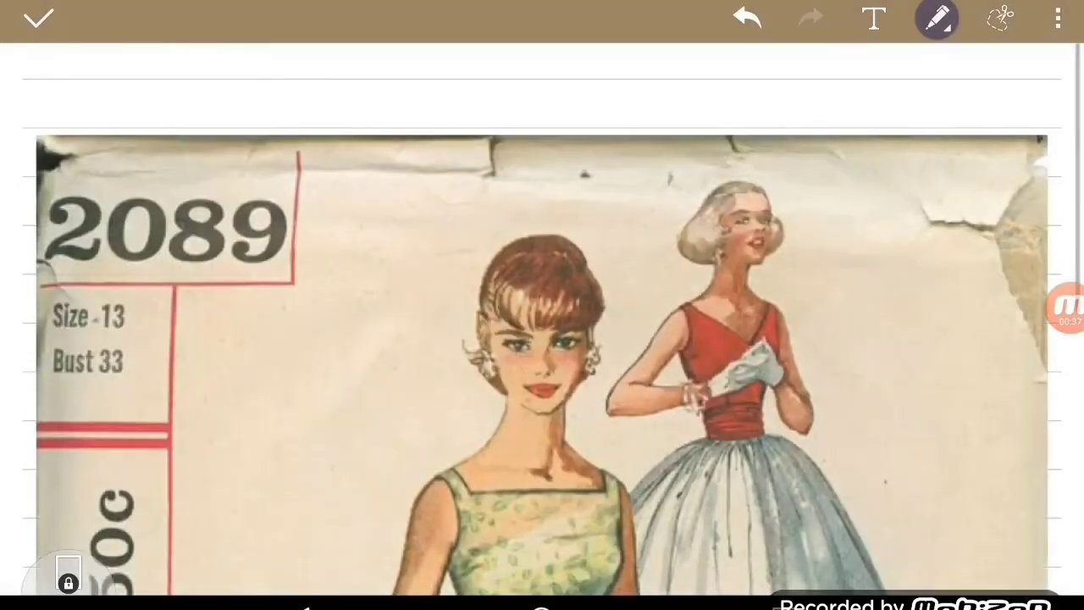
Step: Drag the pattern picture's corner inward so it becomes a narrow reference at the left
{"action": "left_click_drag", "start_coordinate": [51, 155], "coordinate": [223, 386]}
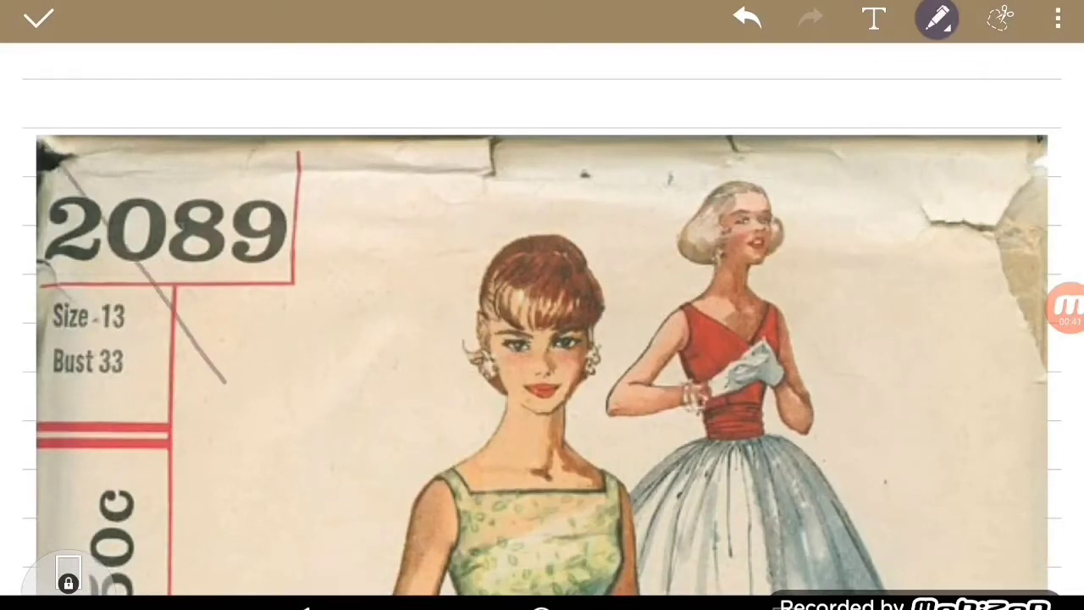
{"action": "left_click", "coordinate": [542, 356]}
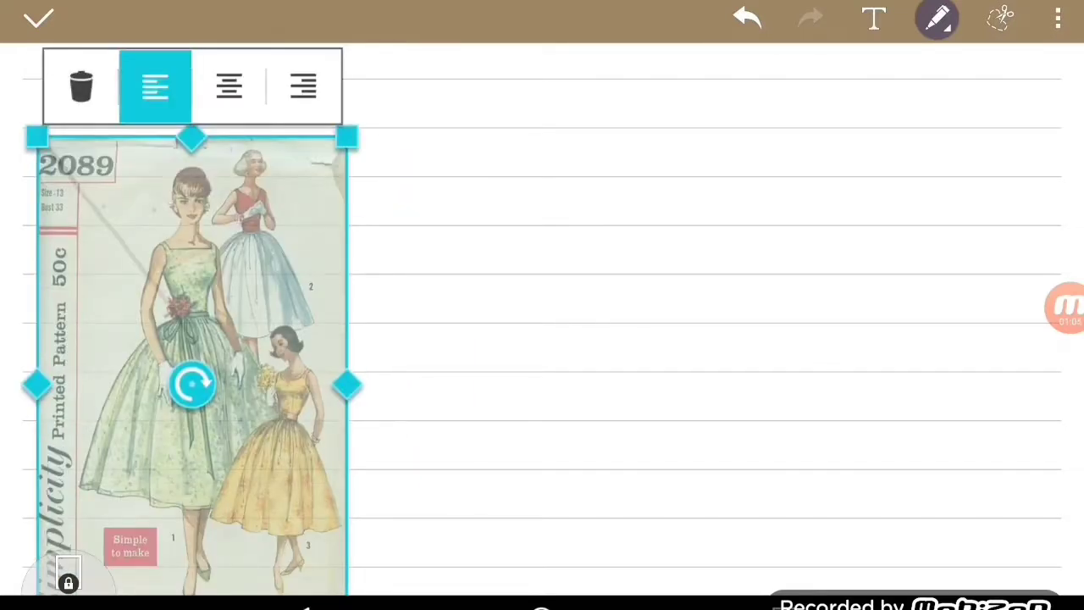
Step: Remove the pattern picture and undo the stray diagonal stroke from the grey gown outline
{"action": "left_click", "coordinate": [937, 17]}
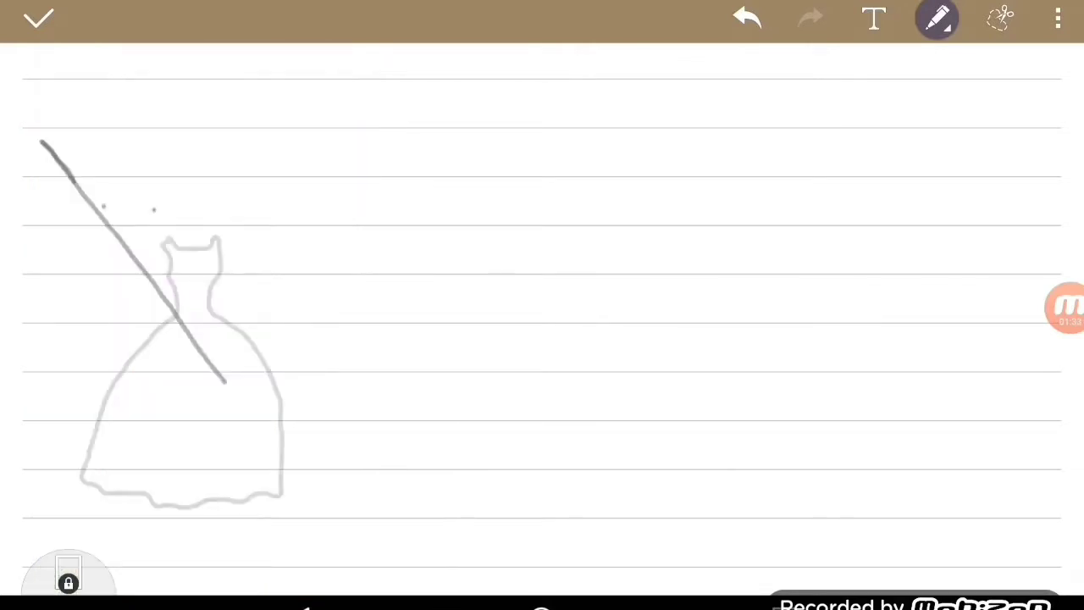
{"action": "left_click", "coordinate": [999, 17]}
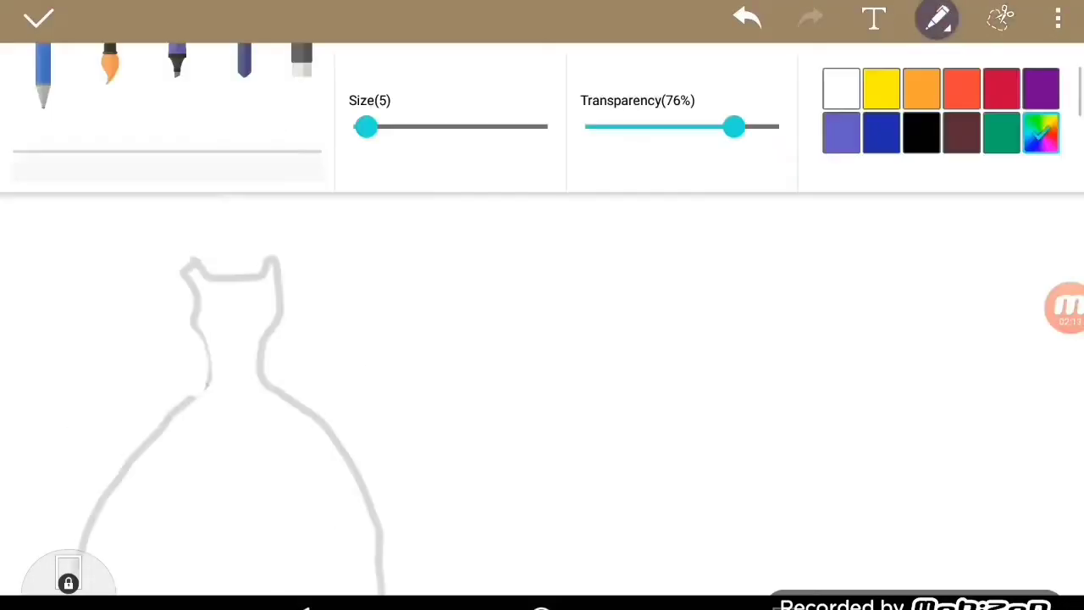
Step: Pick pink from the colour spectrum at size 20 and paint the bodice soft pink
{"action": "left_click", "coordinate": [1040, 132]}
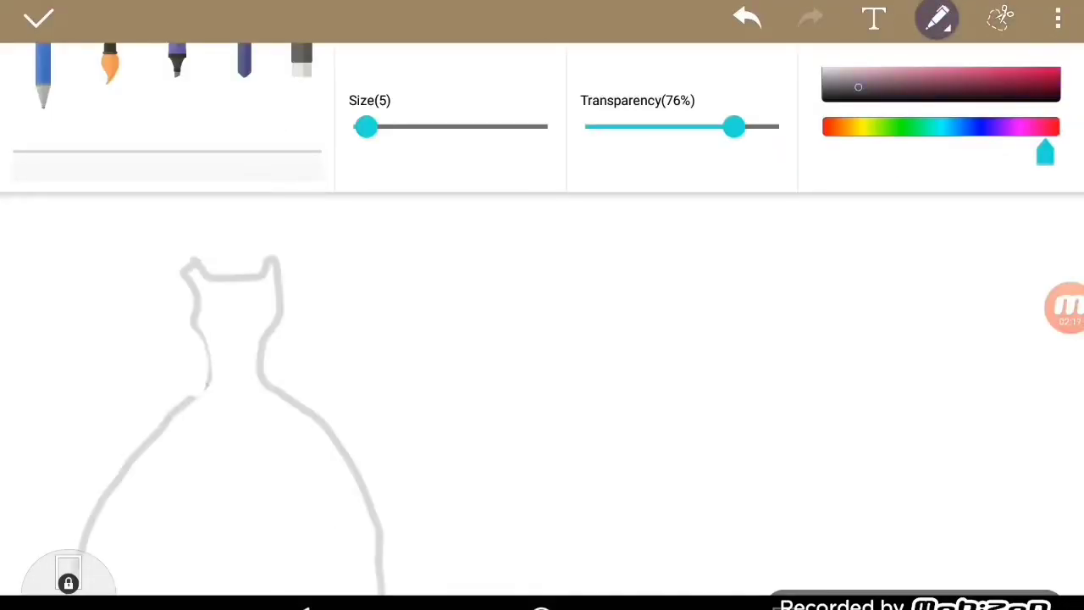
{"action": "left_click_drag", "start_coordinate": [366, 125], "coordinate": [417, 126]}
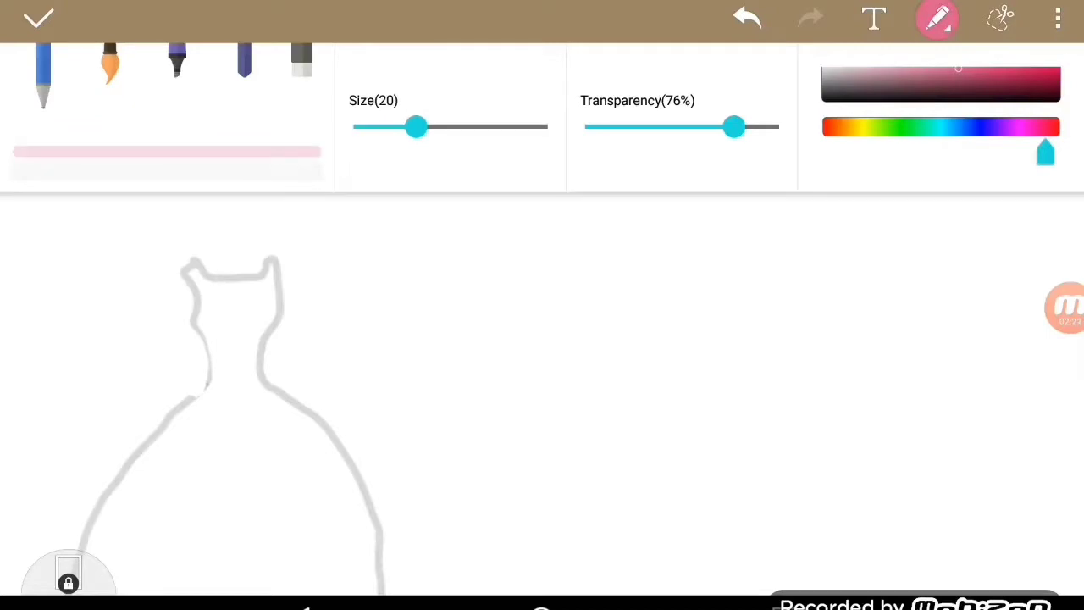
{"action": "left_click_drag", "start_coordinate": [734, 127], "coordinate": [727, 127]}
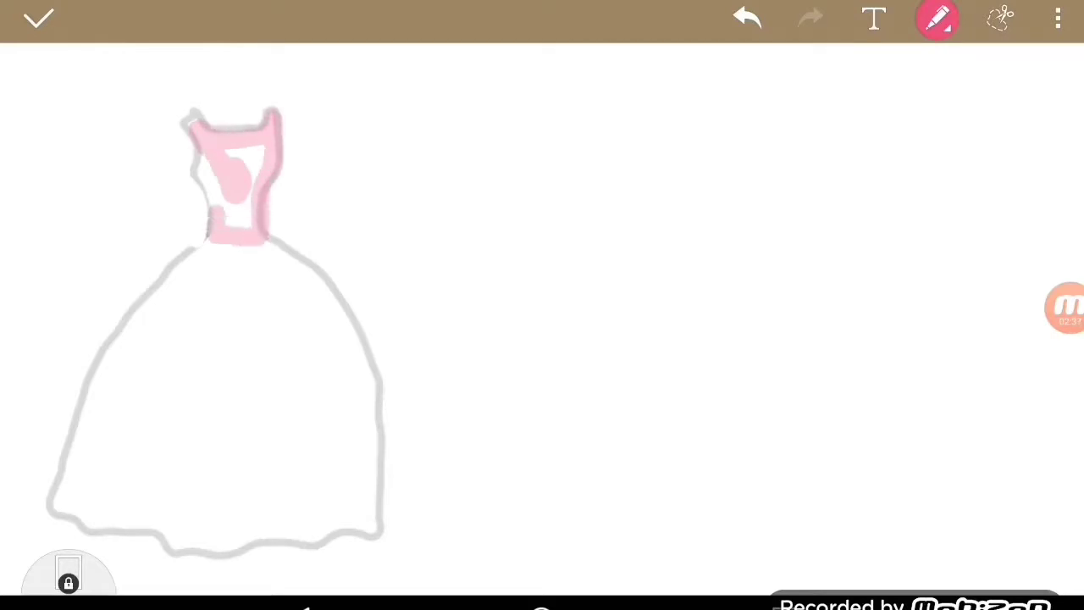
{"action": "left_click_drag", "start_coordinate": [229, 152], "coordinate": [246, 204]}
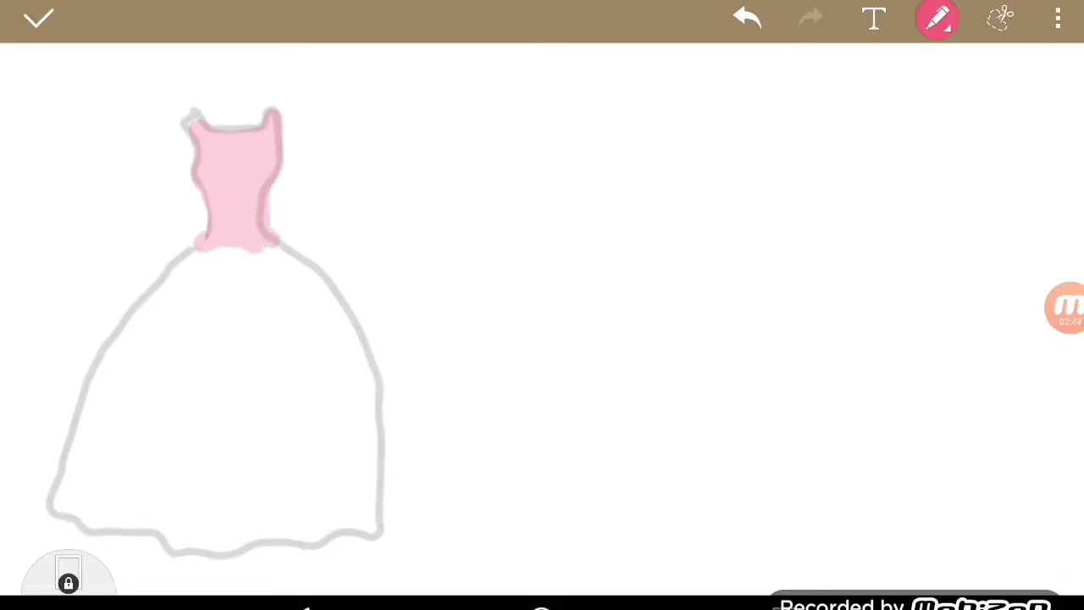
Step: Lower pen transparency to about 40% with a larger size and fill the skirt deeper pink
{"action": "left_click", "coordinate": [937, 17]}
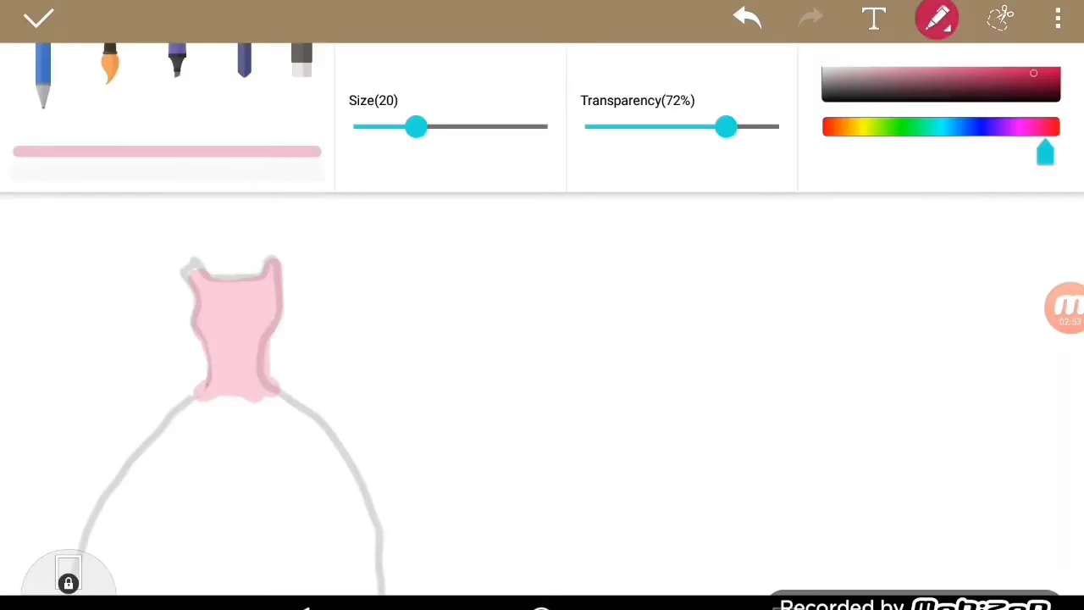
{"action": "left_click_drag", "start_coordinate": [727, 126], "coordinate": [674, 125]}
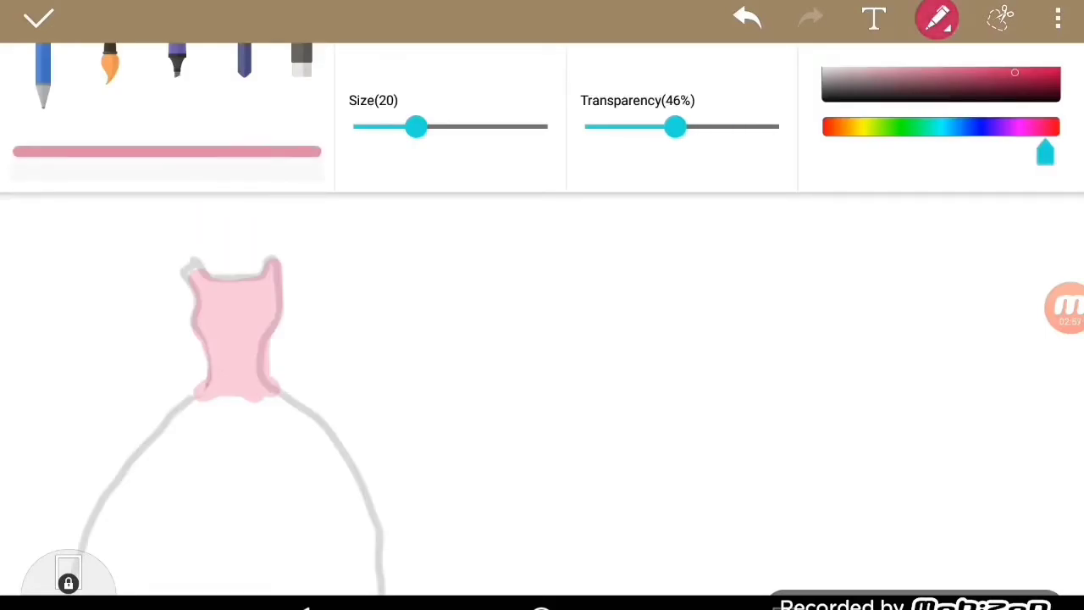
{"action": "left_click_drag", "start_coordinate": [674, 125], "coordinate": [661, 126]}
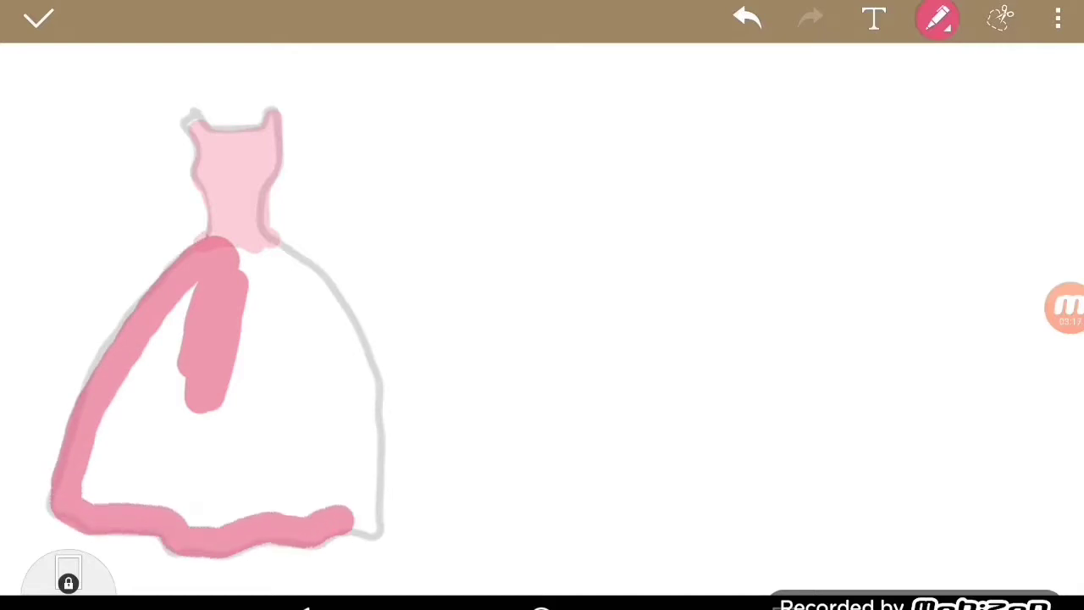
{"action": "left_click_drag", "start_coordinate": [288, 254], "coordinate": [364, 525]}
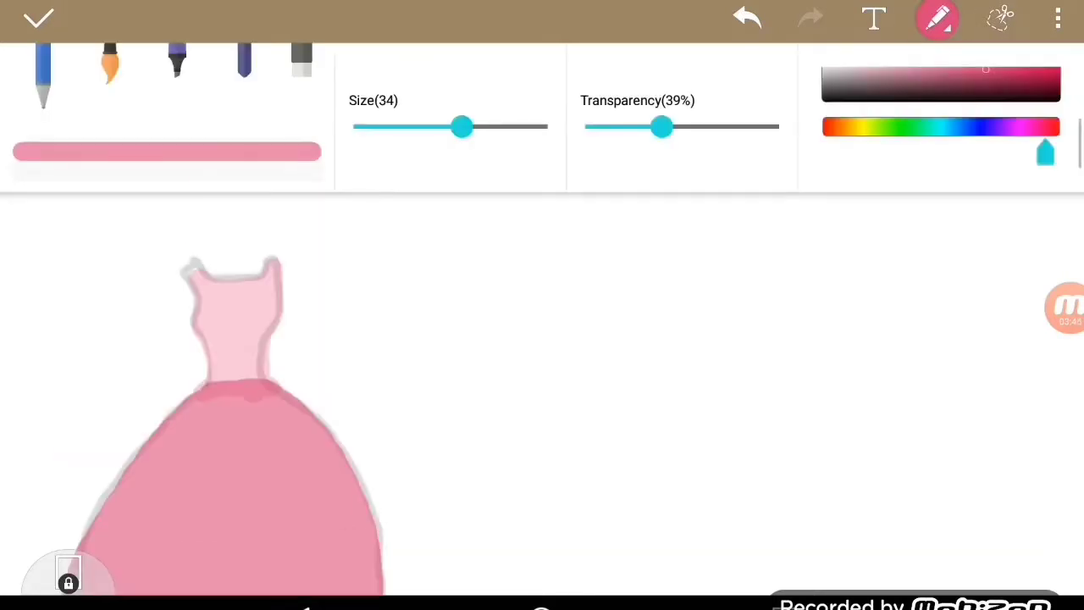
{"action": "left_click_drag", "start_coordinate": [461, 125], "coordinate": [393, 125]}
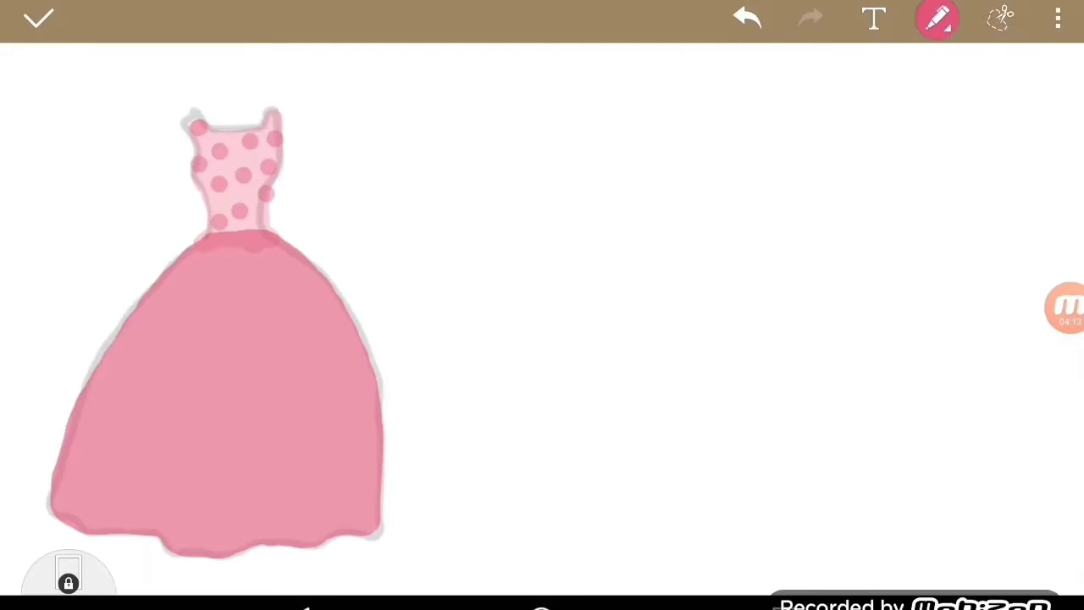
Step: Set a nearly opaque grey pen at 2% transparency and draw the waistband, bow and ribbon tails
{"action": "left_click", "coordinate": [937, 19]}
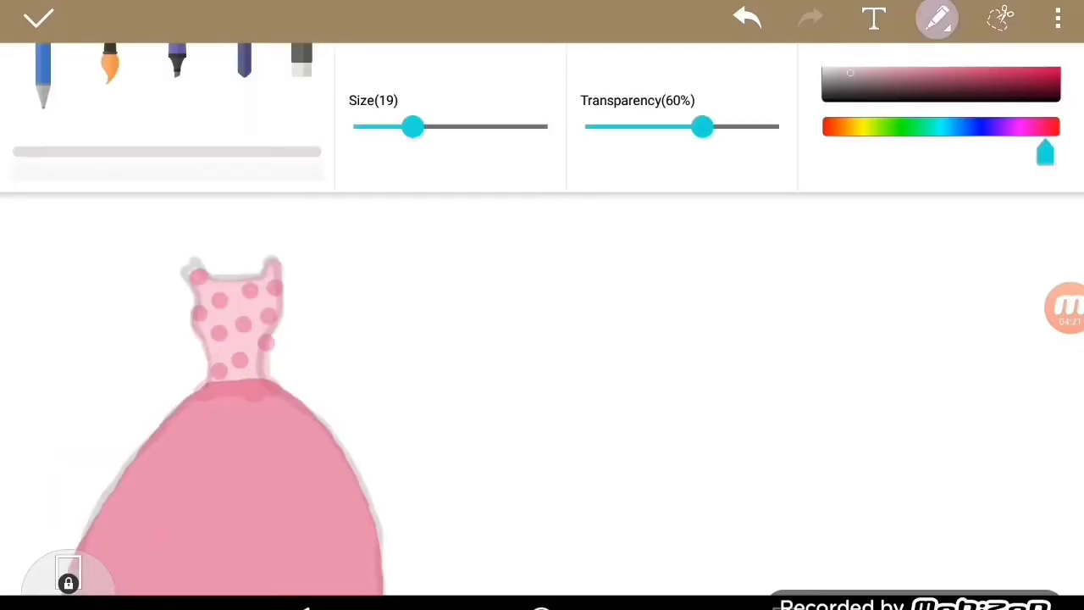
{"action": "left_click_drag", "start_coordinate": [701, 125], "coordinate": [590, 126]}
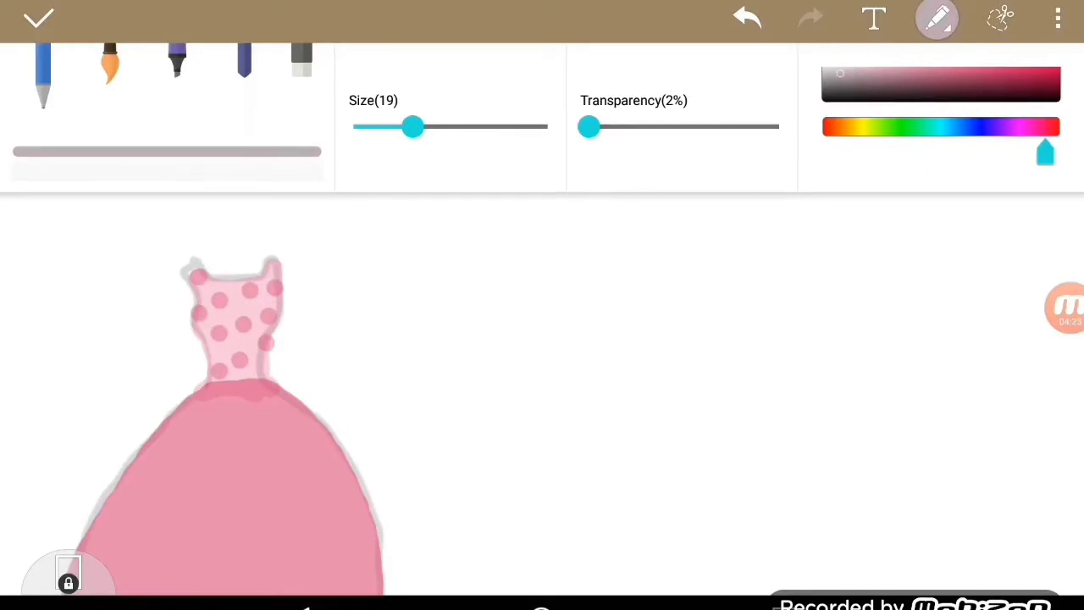
{"action": "left_click", "coordinate": [844, 71]}
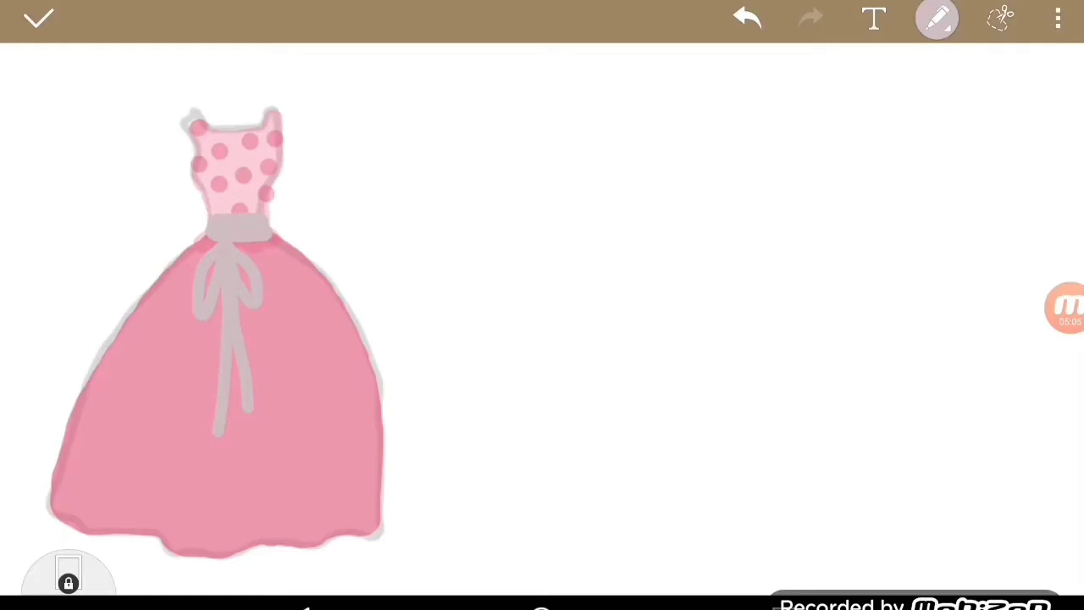
{"action": "left_click", "coordinate": [935, 17]}
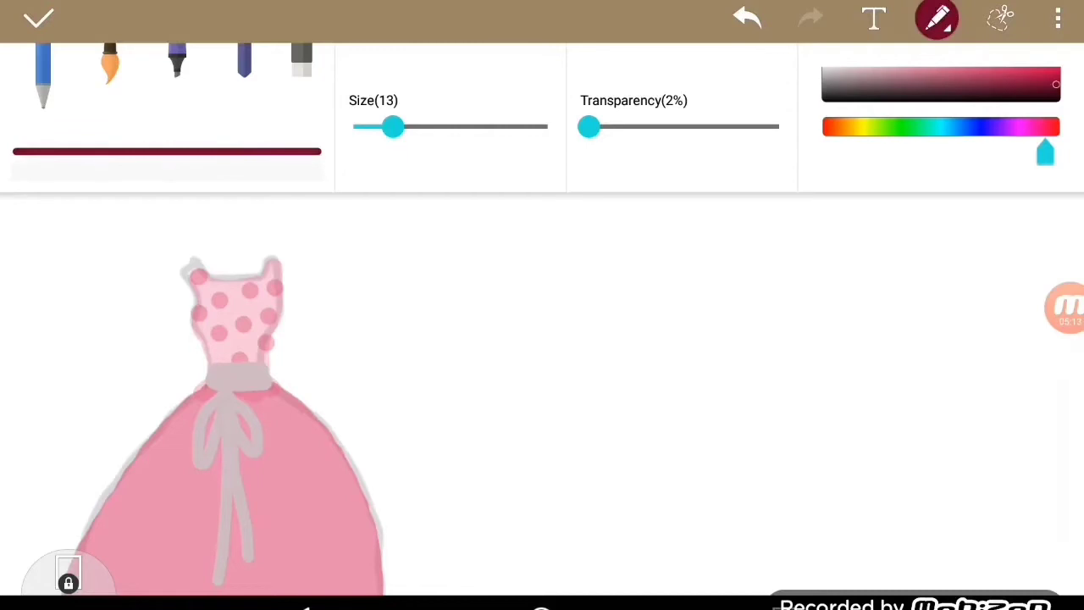
Step: Dab dark maroon marks at the waist to build up the red rose
{"action": "left_click_drag", "start_coordinate": [590, 125], "coordinate": [638, 125]}
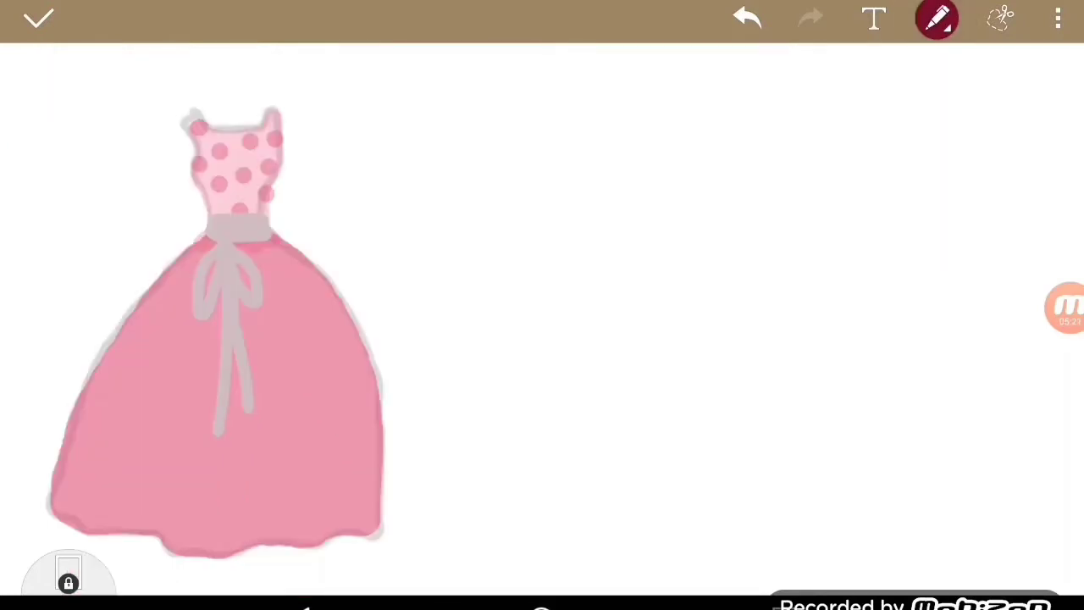
{"action": "left_click", "coordinate": [212, 219]}
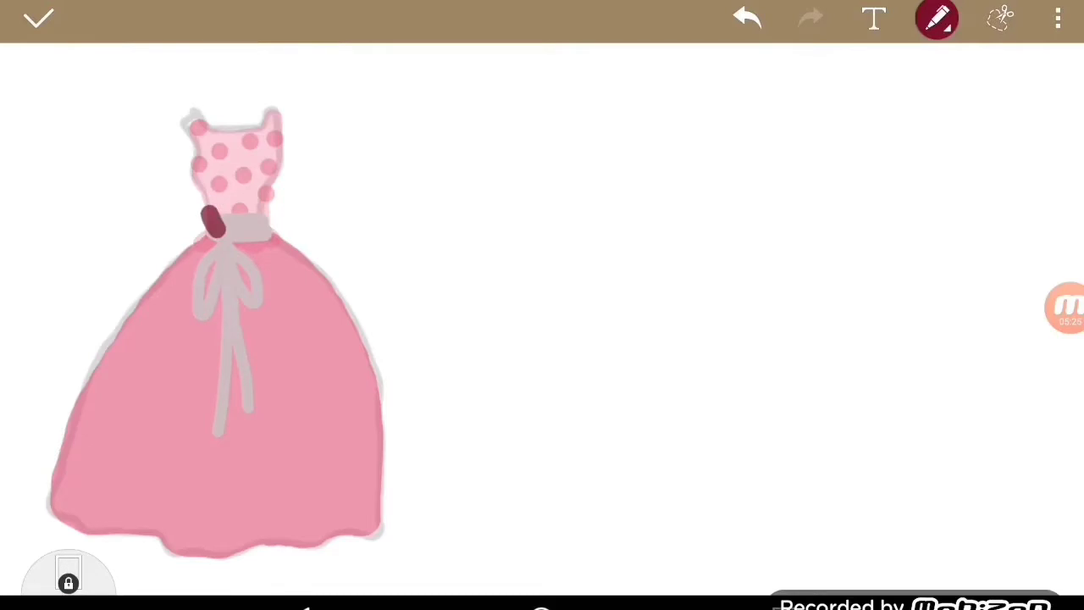
{"action": "left_click", "coordinate": [935, 17]}
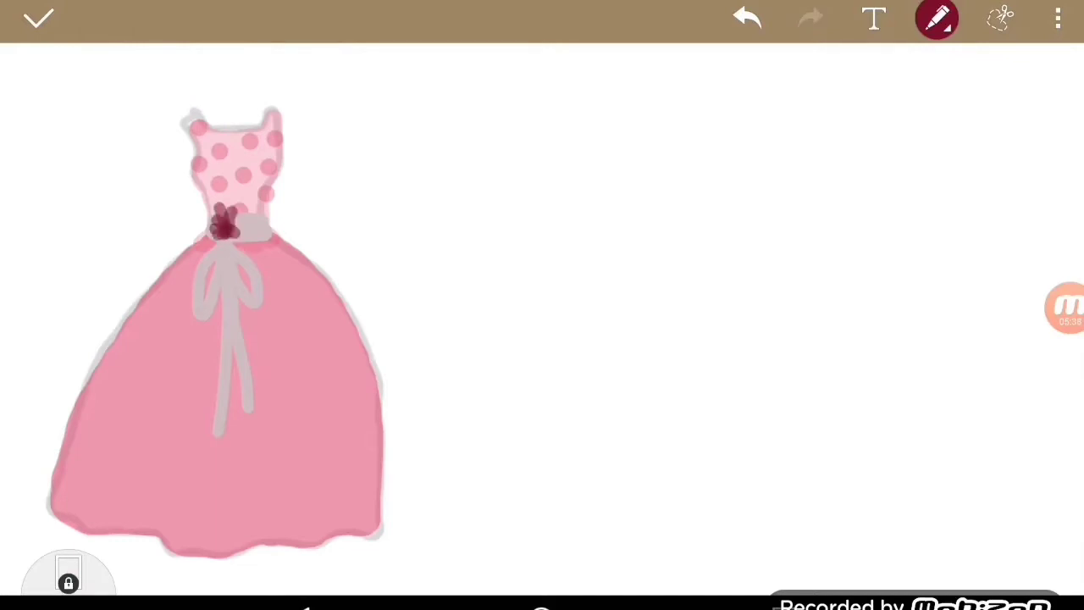
{"action": "left_click", "coordinate": [222, 227]}
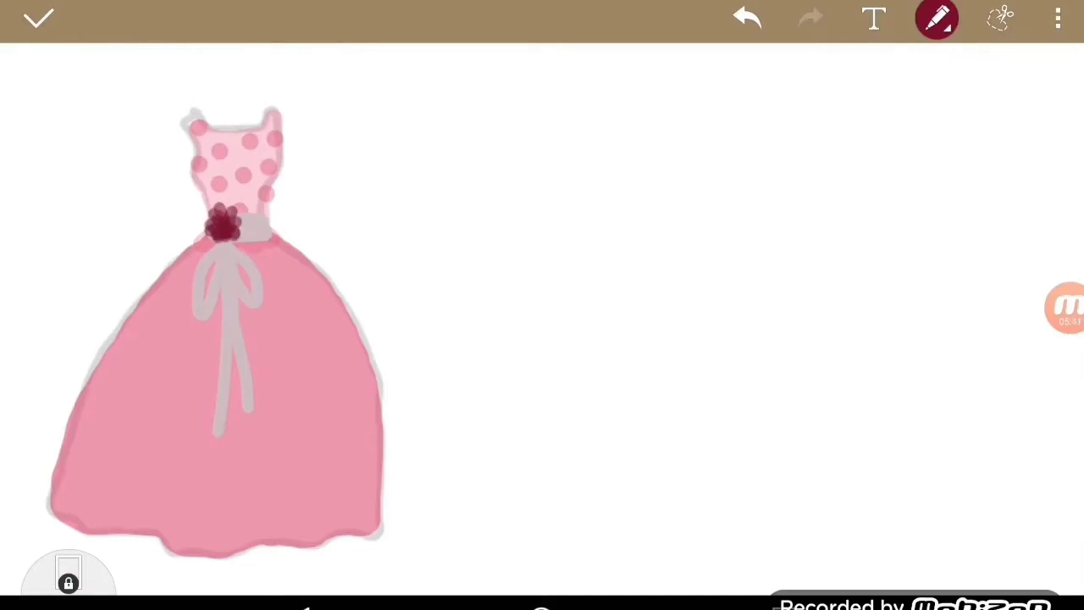
Step: Thin the pen to size 10 and switch it to a light pink shade
{"action": "left_click", "coordinate": [935, 17]}
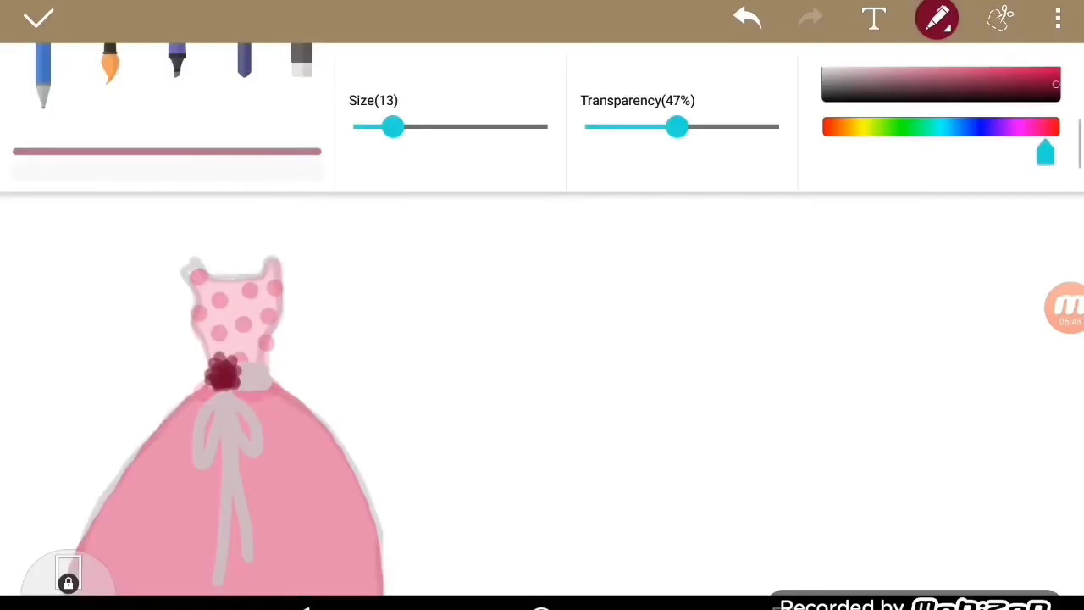
{"action": "left_click_drag", "start_coordinate": [393, 125], "coordinate": [382, 125]}
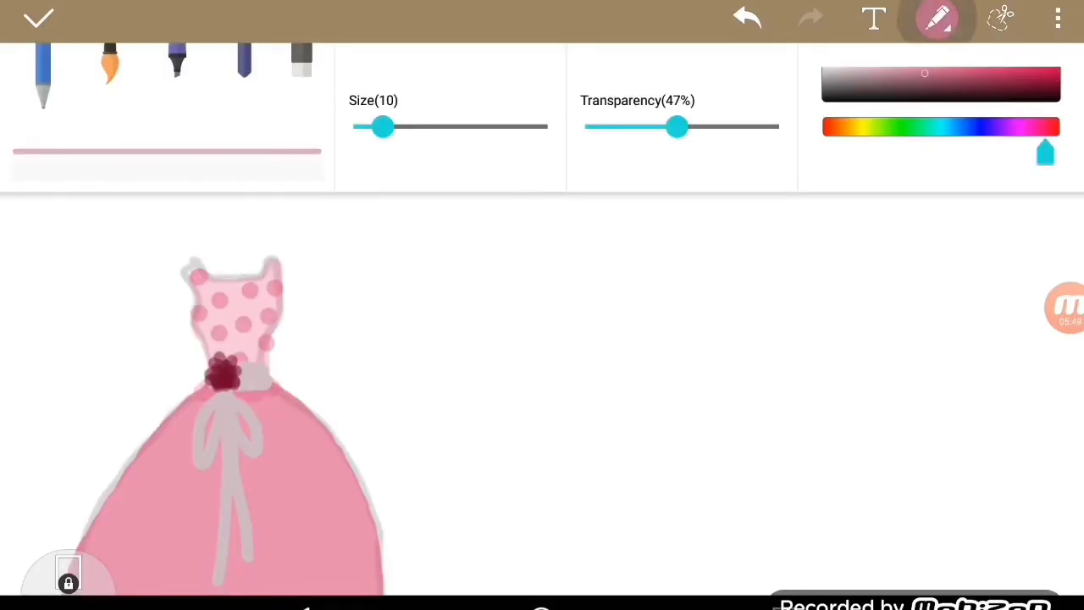
{"action": "left_click", "coordinate": [938, 19]}
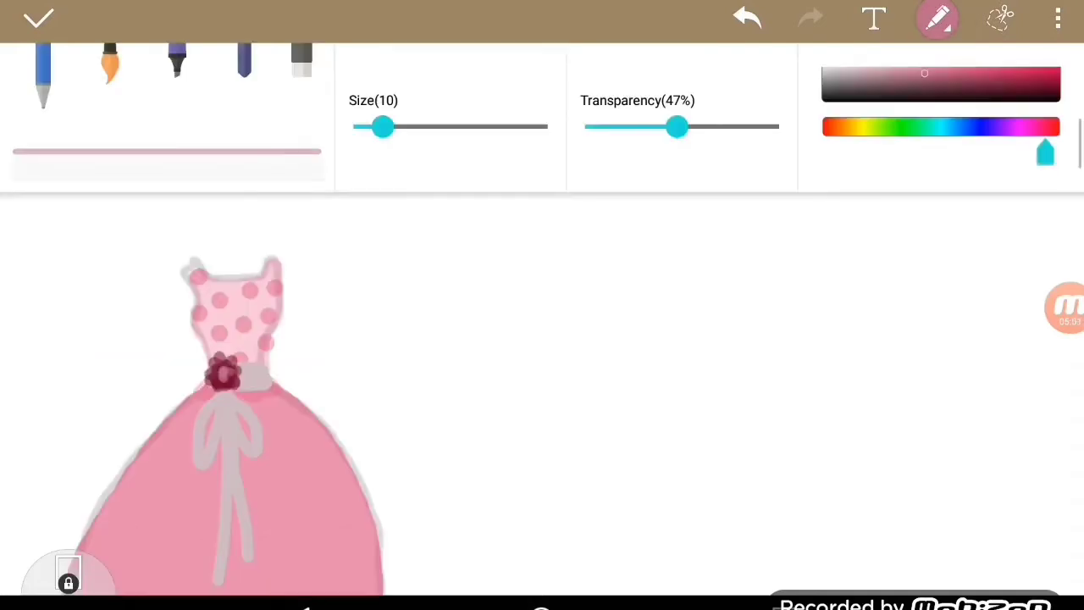
Step: Draw vertical dark pink pleat strokes down the skirt and deepen them
{"action": "left_click_drag", "start_coordinate": [383, 125], "coordinate": [420, 126]}
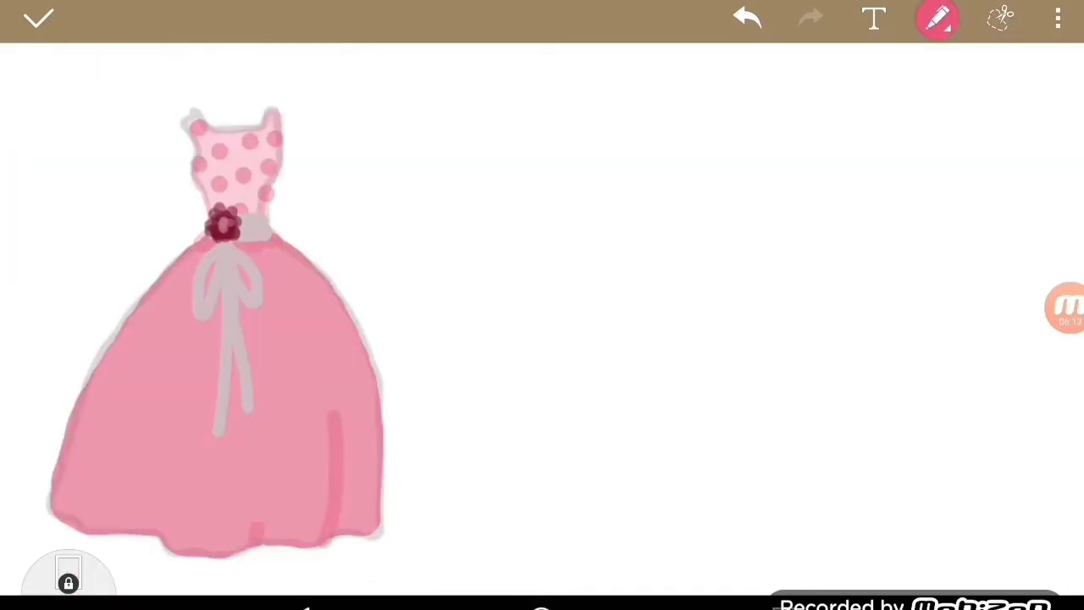
{"action": "left_click_drag", "start_coordinate": [132, 389], "coordinate": [136, 534]}
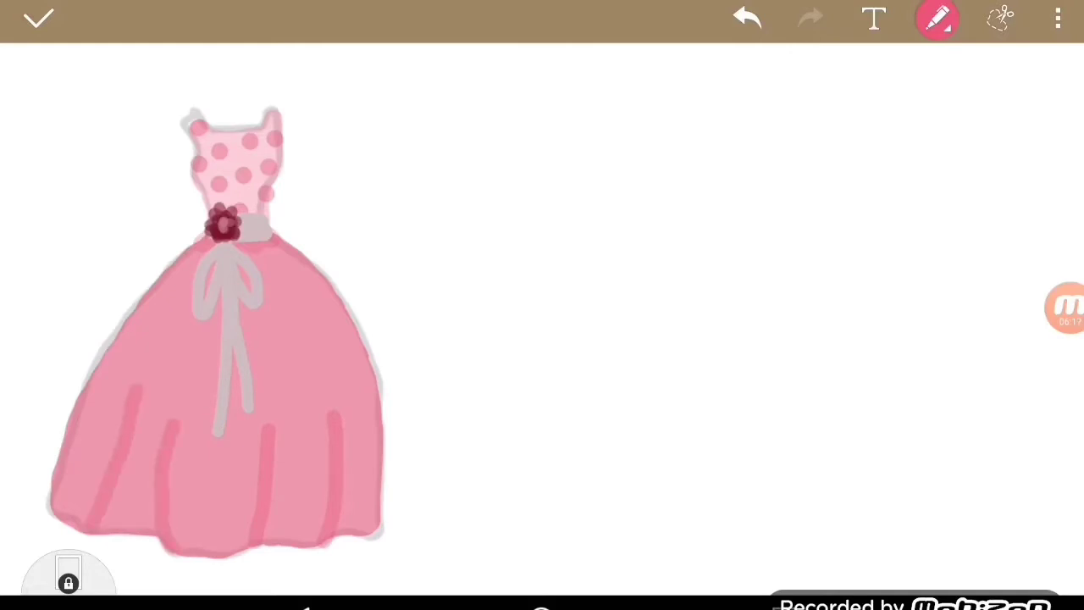
{"action": "left_click_drag", "start_coordinate": [272, 347], "coordinate": [267, 542]}
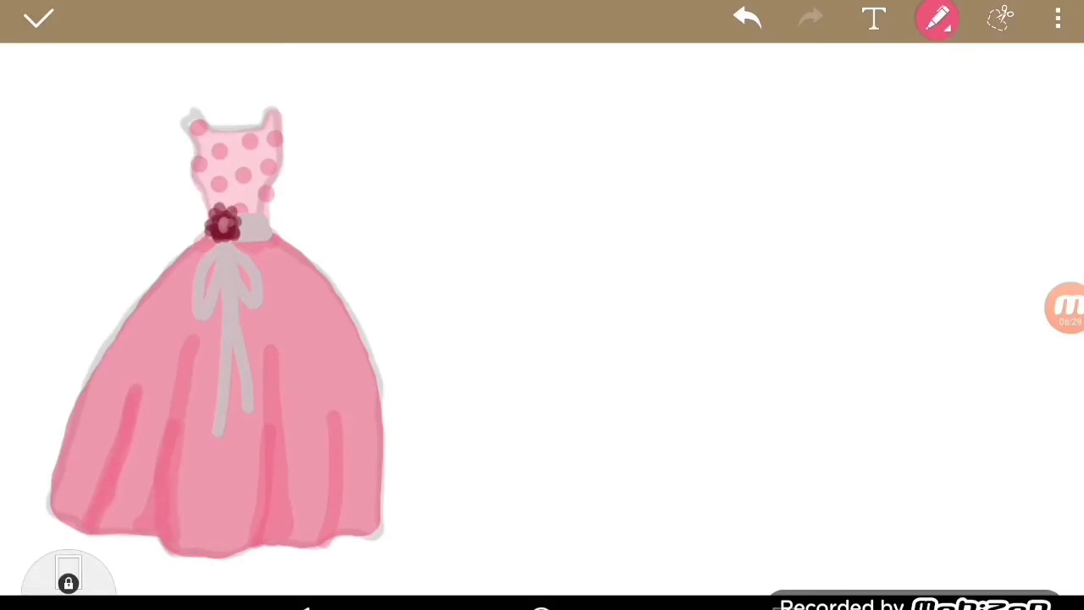
{"action": "left_click_drag", "start_coordinate": [322, 364], "coordinate": [339, 534]}
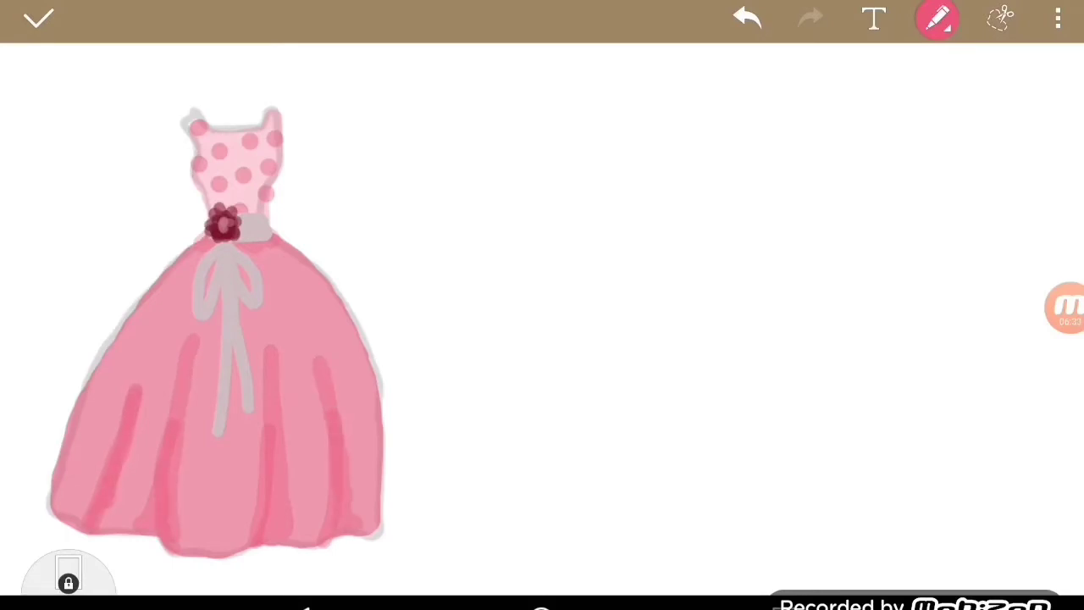
Step: Switch to pale pink and add highlight stripes between the pleats
{"action": "left_click", "coordinate": [937, 19]}
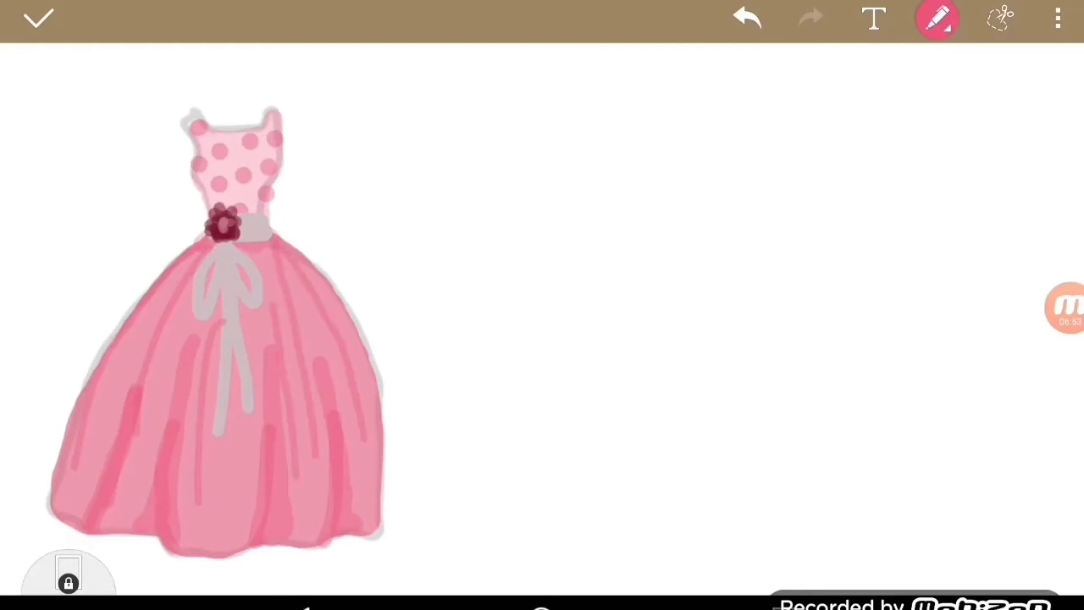
{"action": "left_click", "coordinate": [937, 17]}
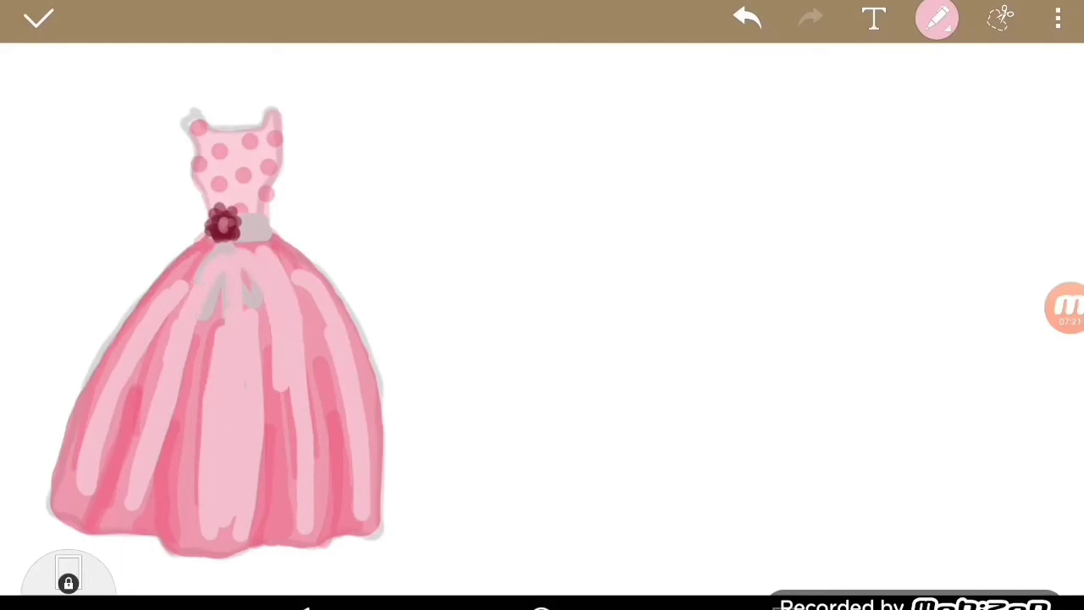
{"action": "left_click", "coordinate": [937, 18]}
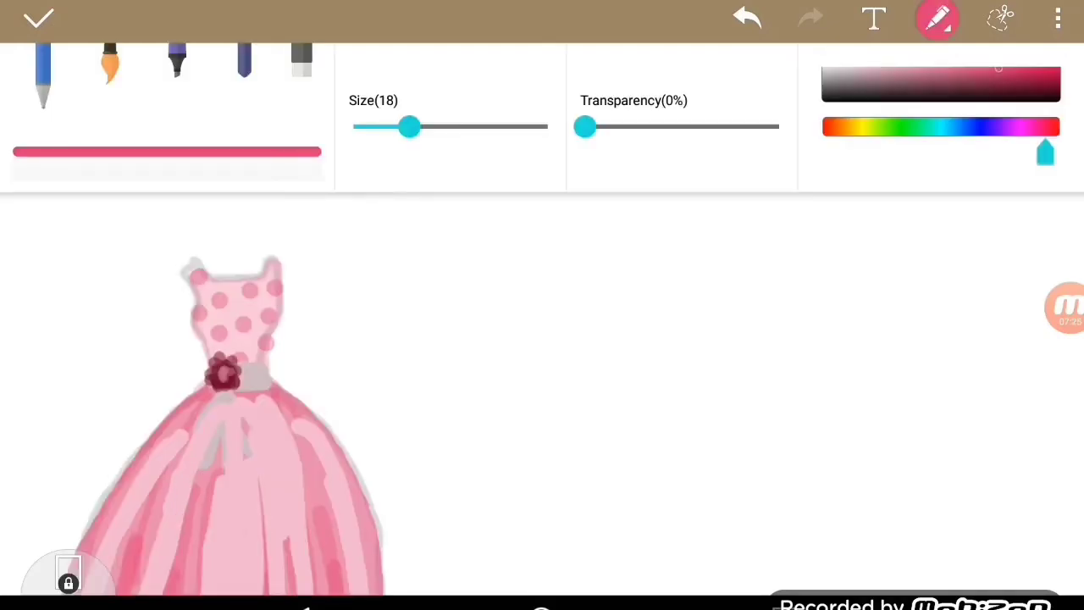
Step: Redraw the skirt stripes with an opaque size 18 pink pen, then brush pale colour over the bow
{"action": "left_click_drag", "start_coordinate": [586, 127], "coordinate": [653, 127]}
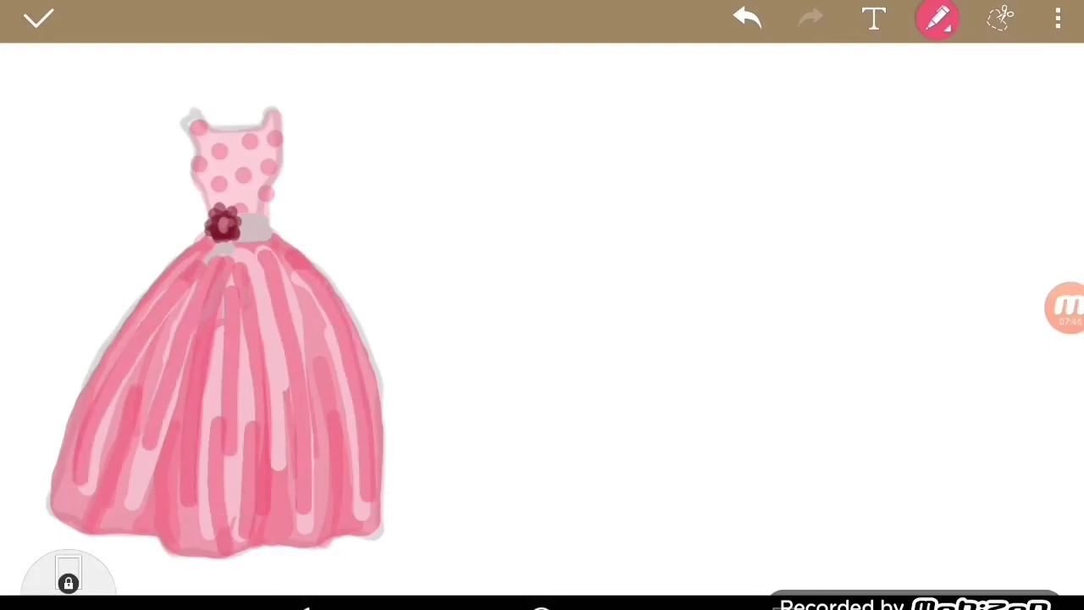
{"action": "left_click", "coordinate": [936, 18]}
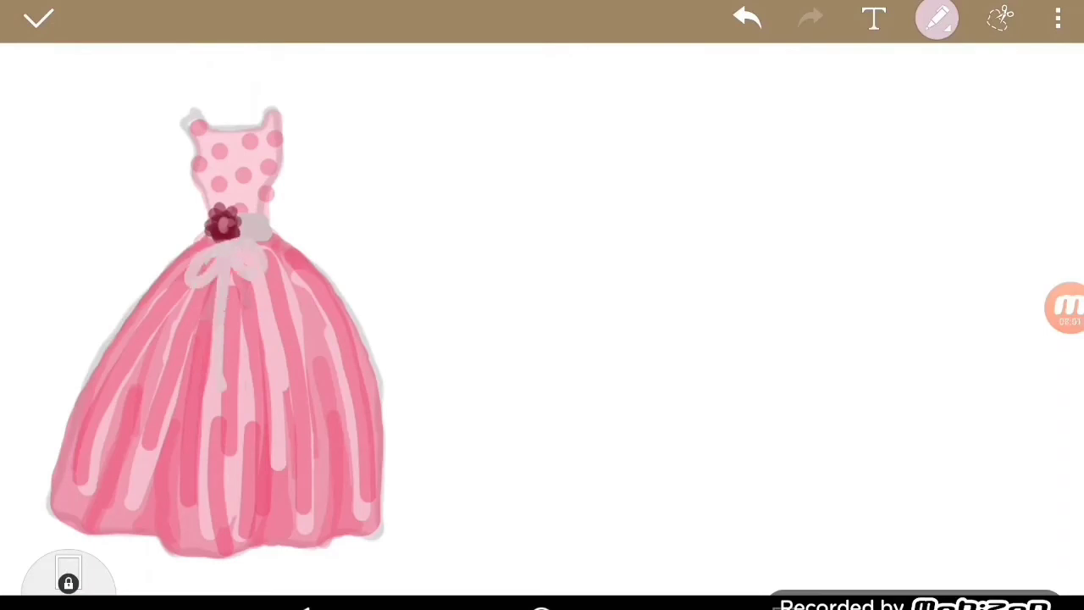
{"action": "left_click", "coordinate": [935, 18]}
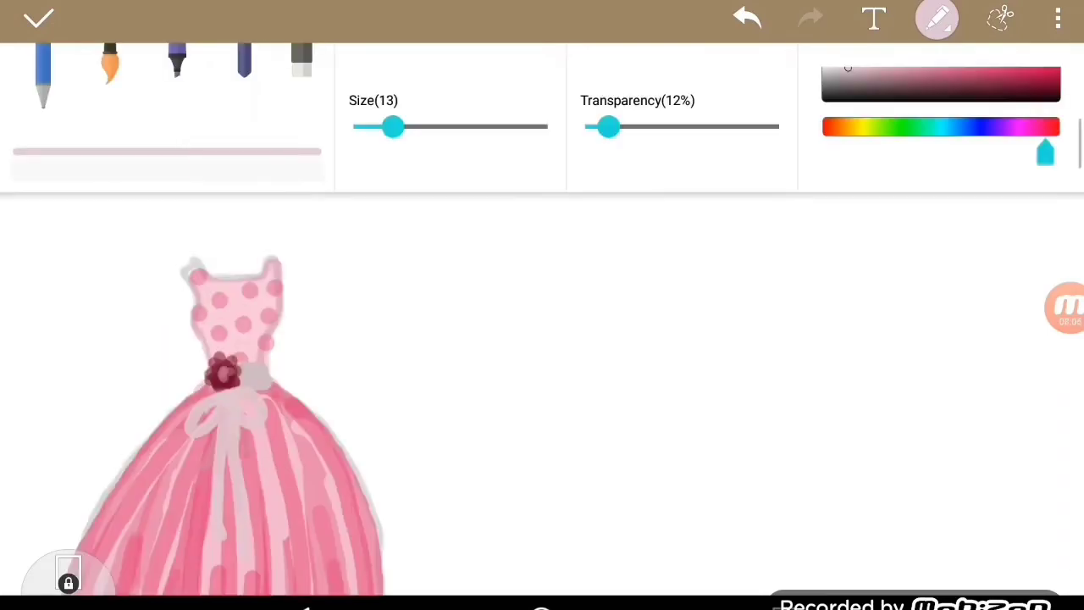
Step: Trace the bodice, bow, skirt sides, hem and folds in dark grey, then switch to the eraser
{"action": "left_click_drag", "start_coordinate": [393, 127], "coordinate": [376, 127]}
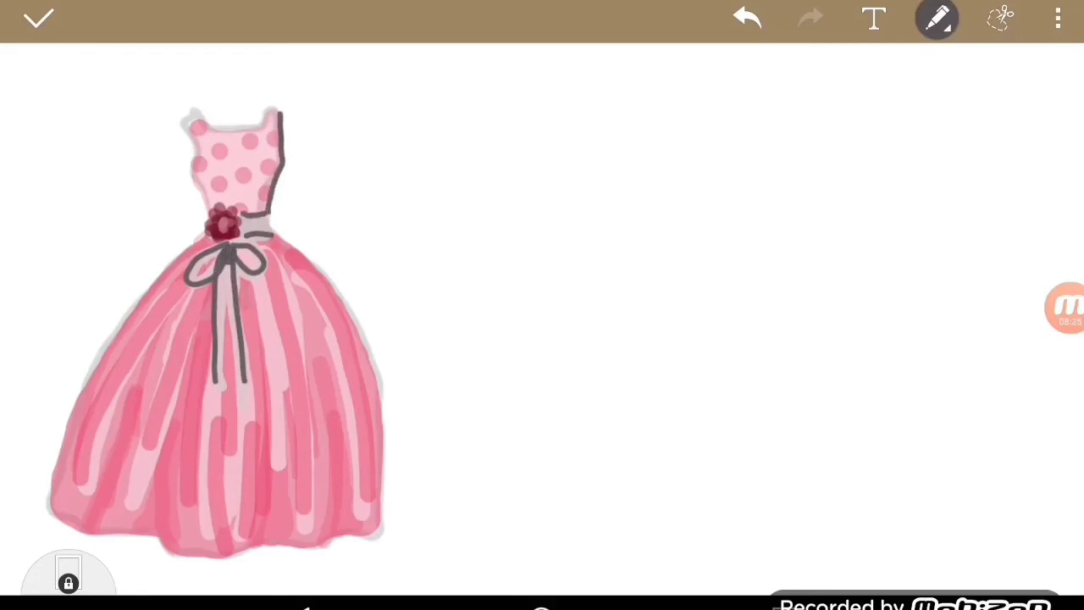
{"action": "left_click_drag", "start_coordinate": [274, 220], "coordinate": [356, 533]}
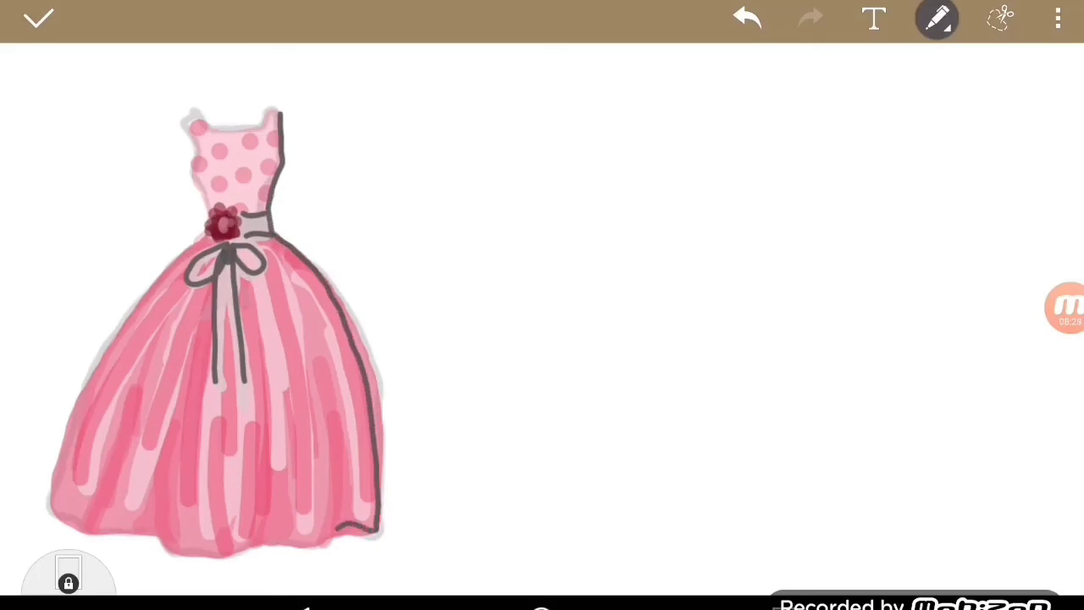
{"action": "left_click_drag", "start_coordinate": [169, 542], "coordinate": [330, 407]}
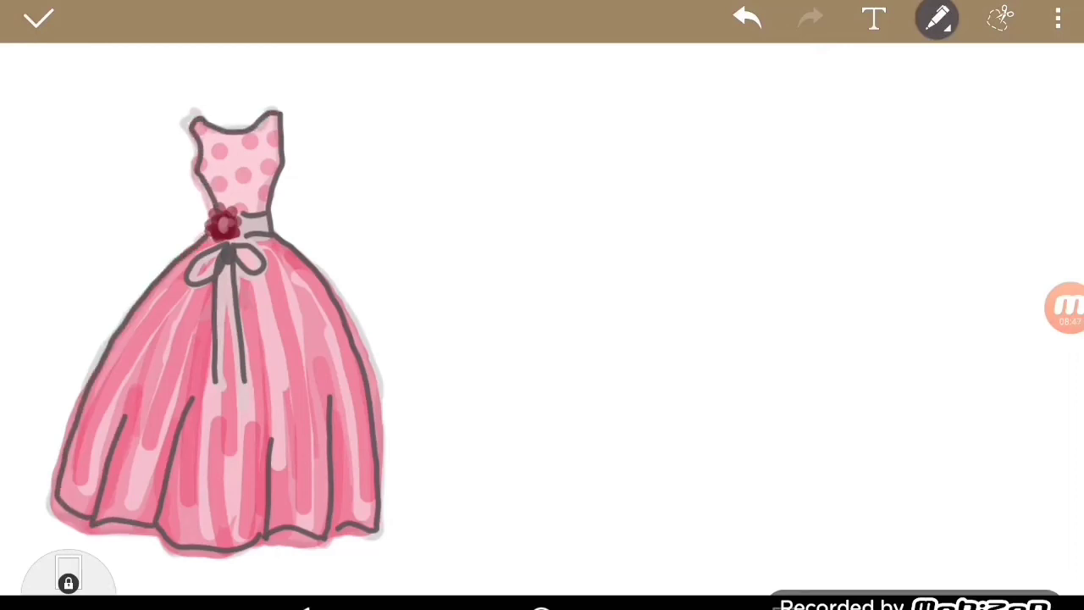
{"action": "left_click", "coordinate": [999, 17]}
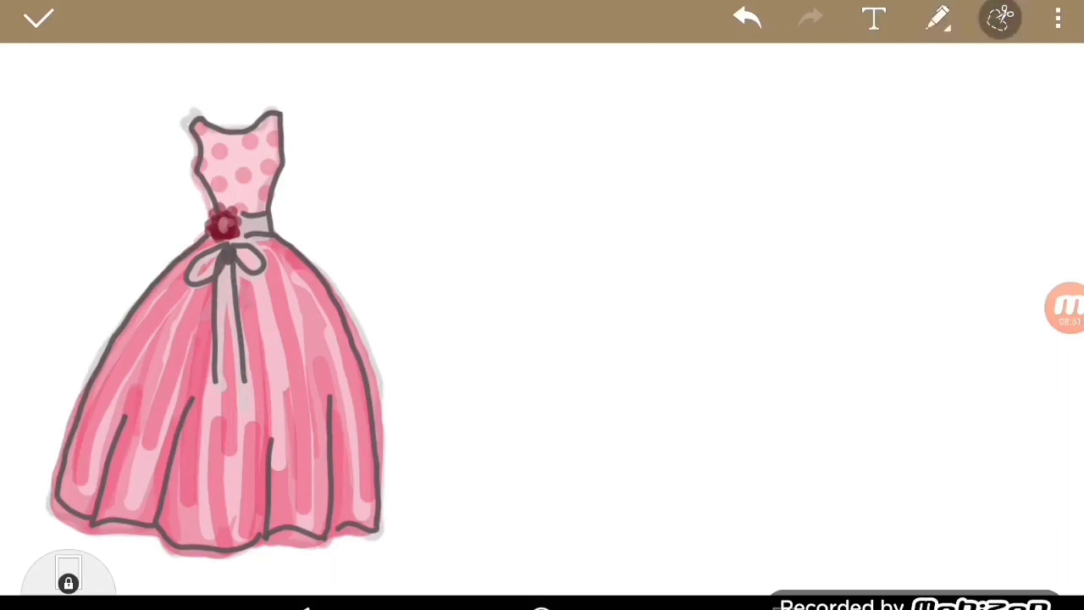